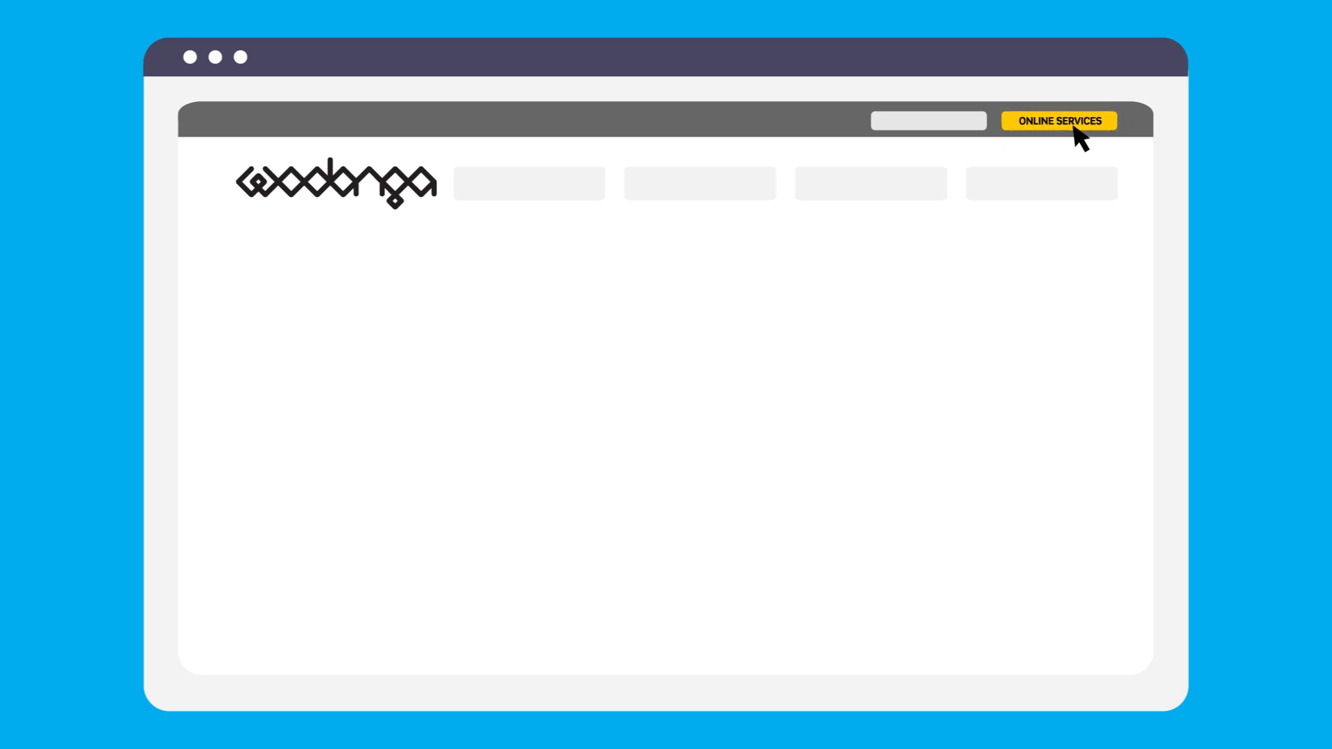
# Search Online Services for the property address '1 Main Street, Wodonga'
pyautogui.click(1058, 120)
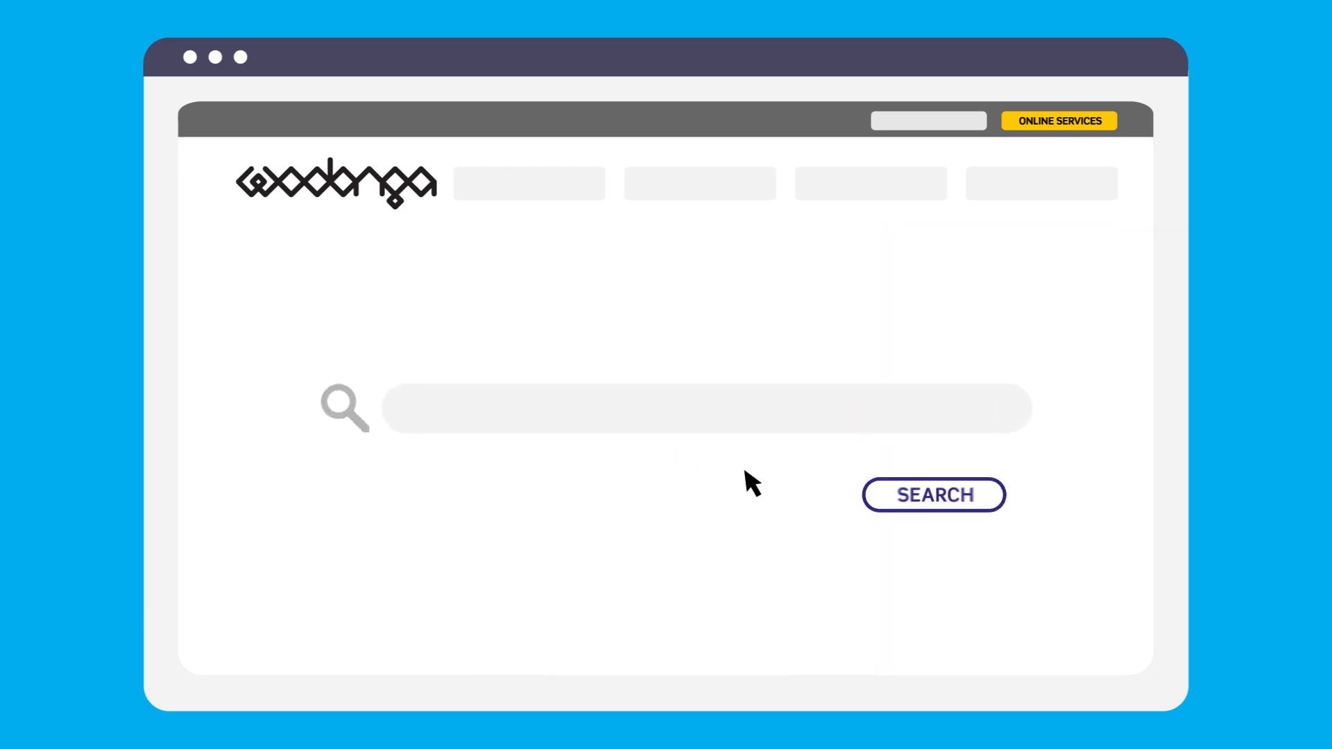
pyautogui.write('1 Main Street, Wodonga')
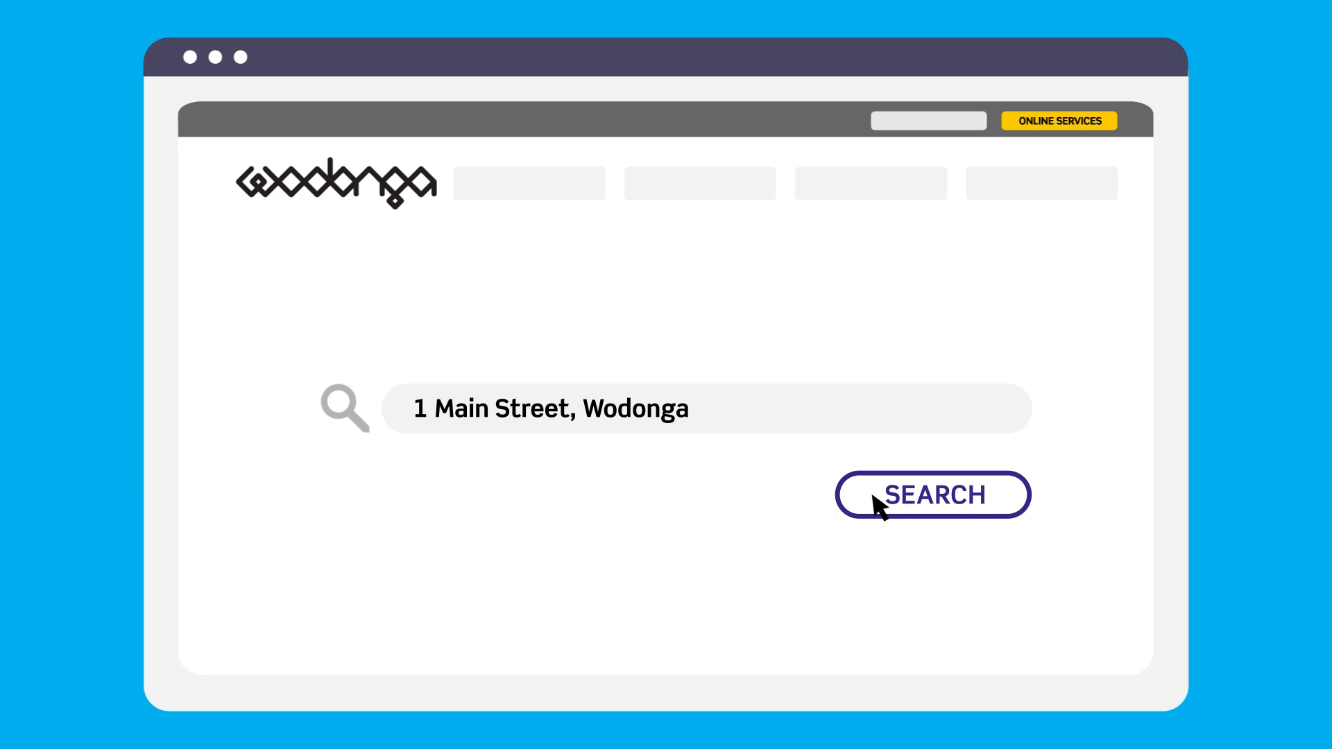
pyautogui.click(932, 493)
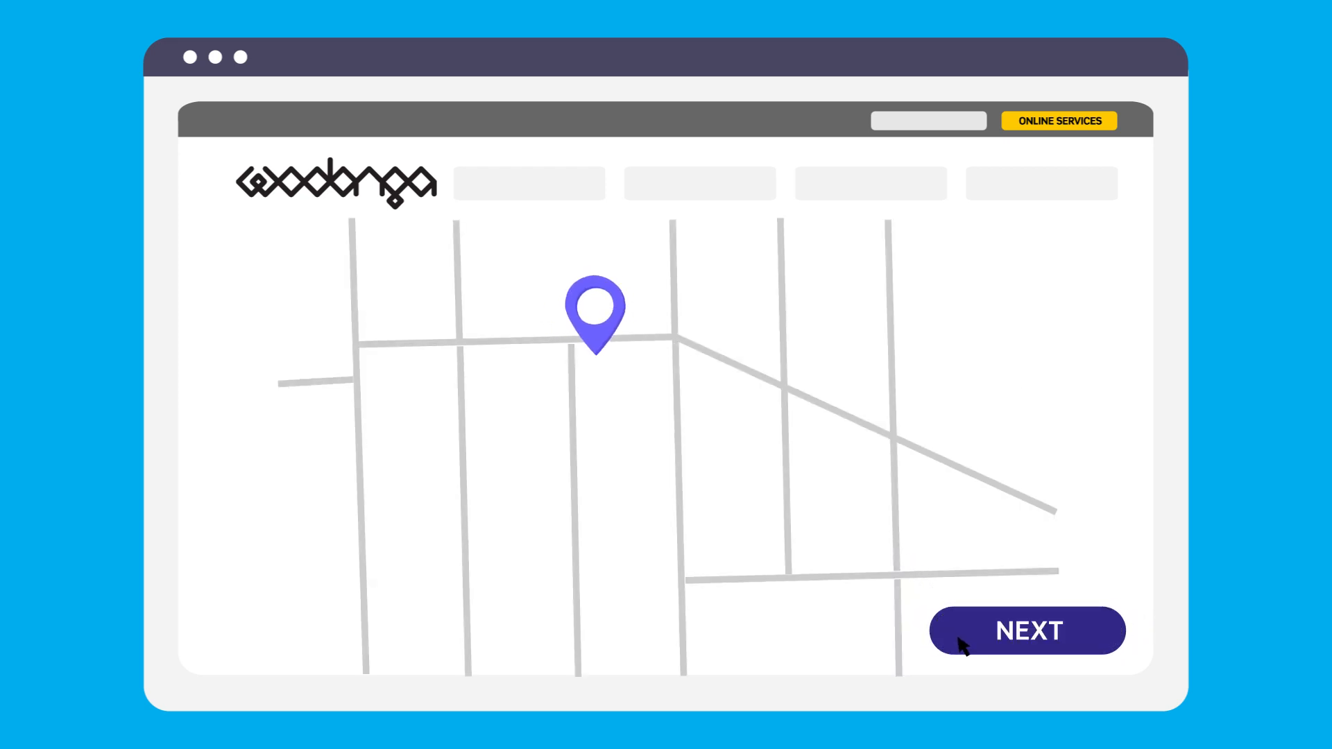
# Confirm the pinned location and enter the applicant name 'John Smith'
pyautogui.click(1027, 630)
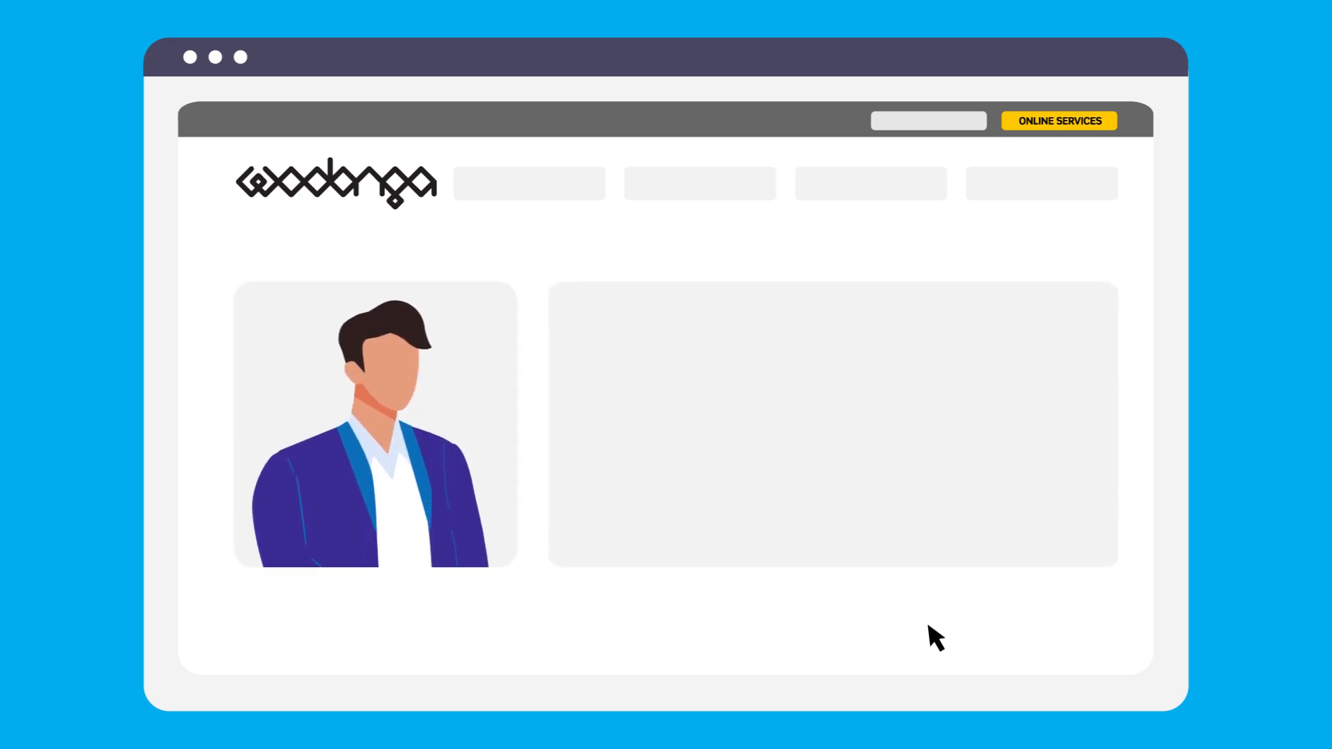
pyautogui.write('Name: John Sm')
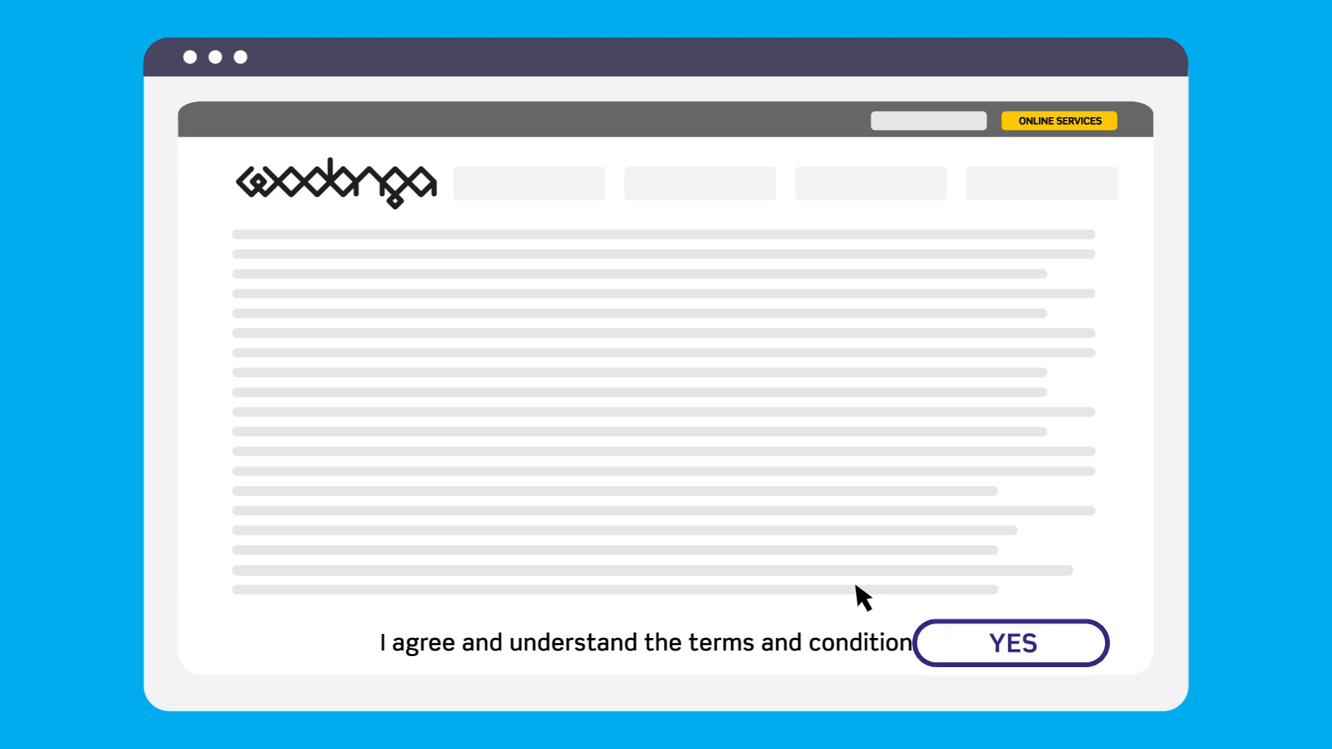
pyautogui.moveTo(828, 591)
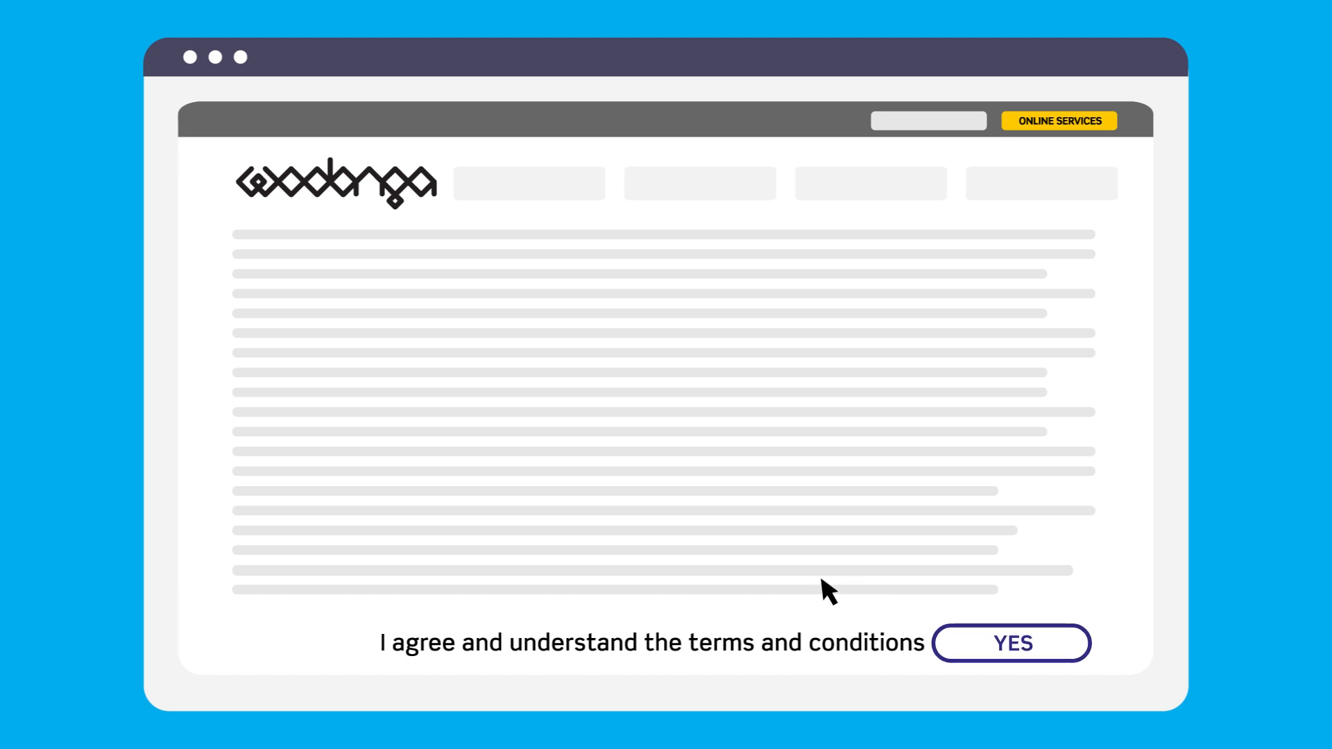
pyautogui.moveTo(838, 592)
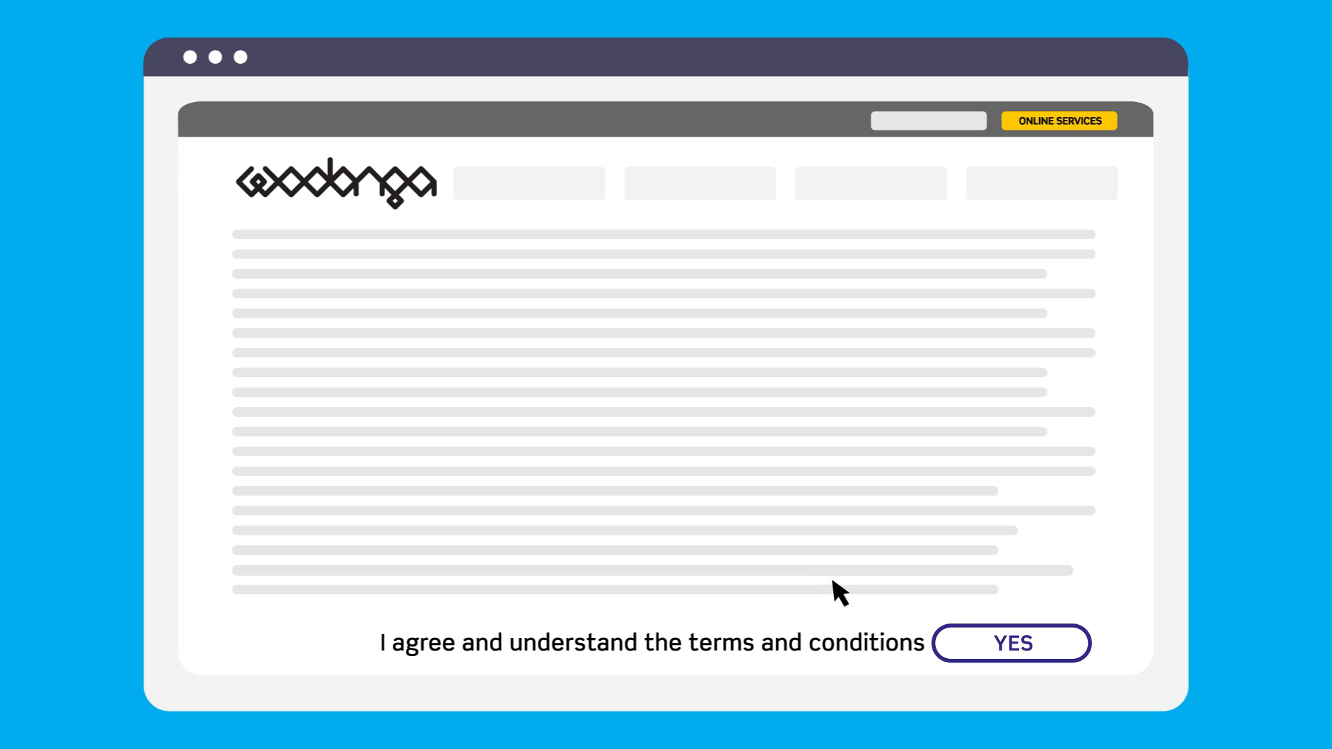
pyautogui.moveTo(888, 600)
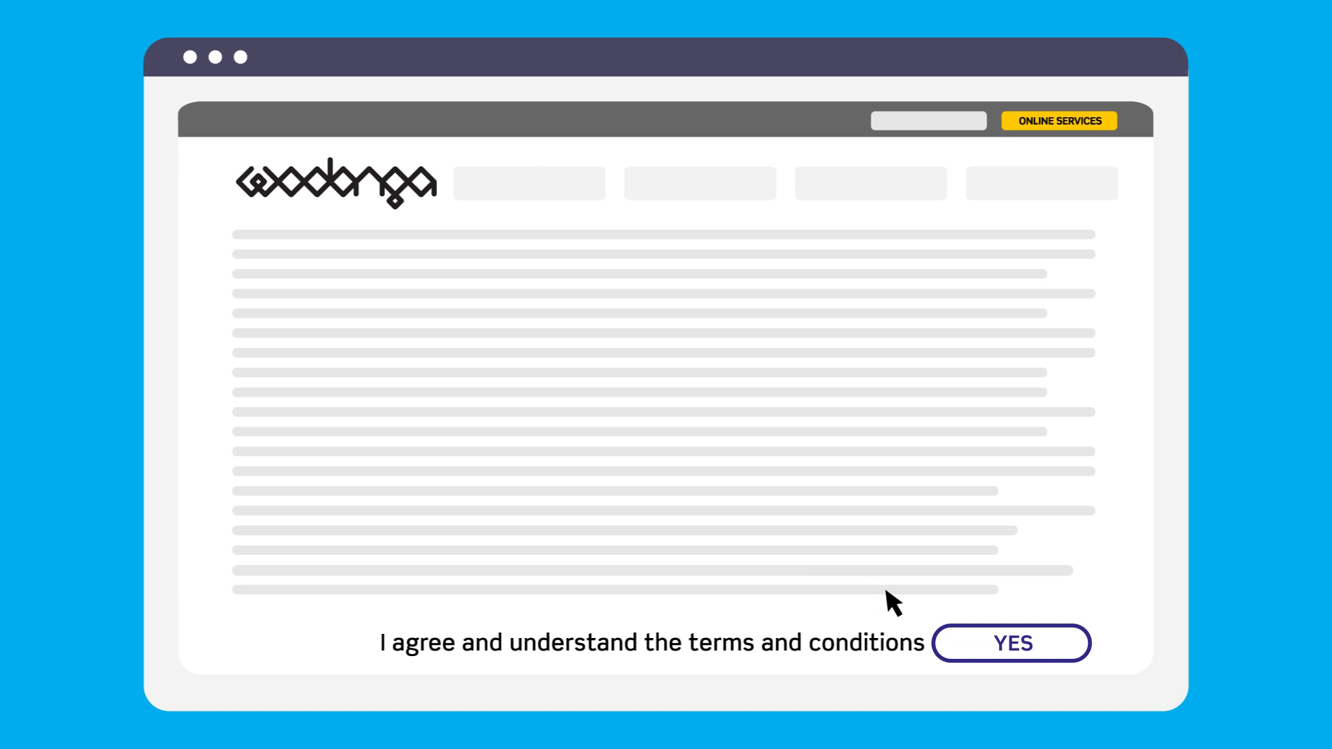
pyautogui.moveTo(912, 611)
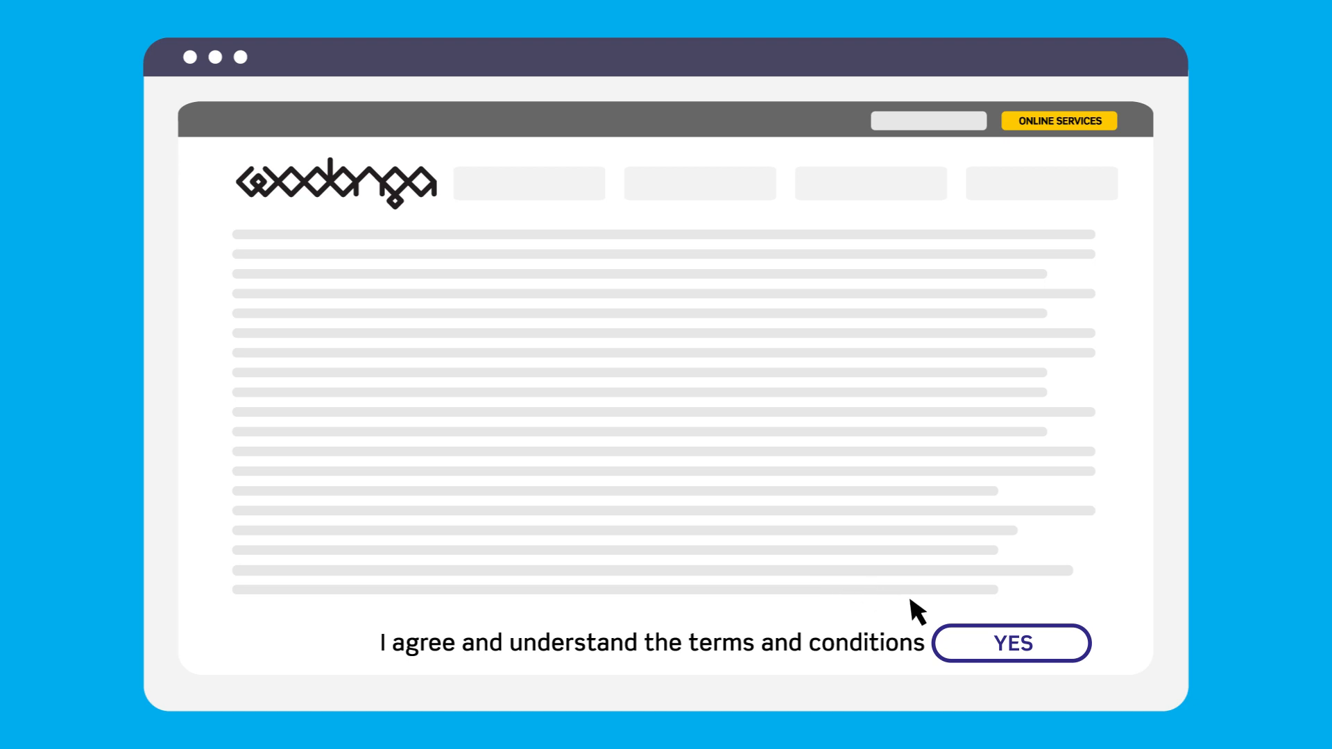
pyautogui.moveTo(960, 641)
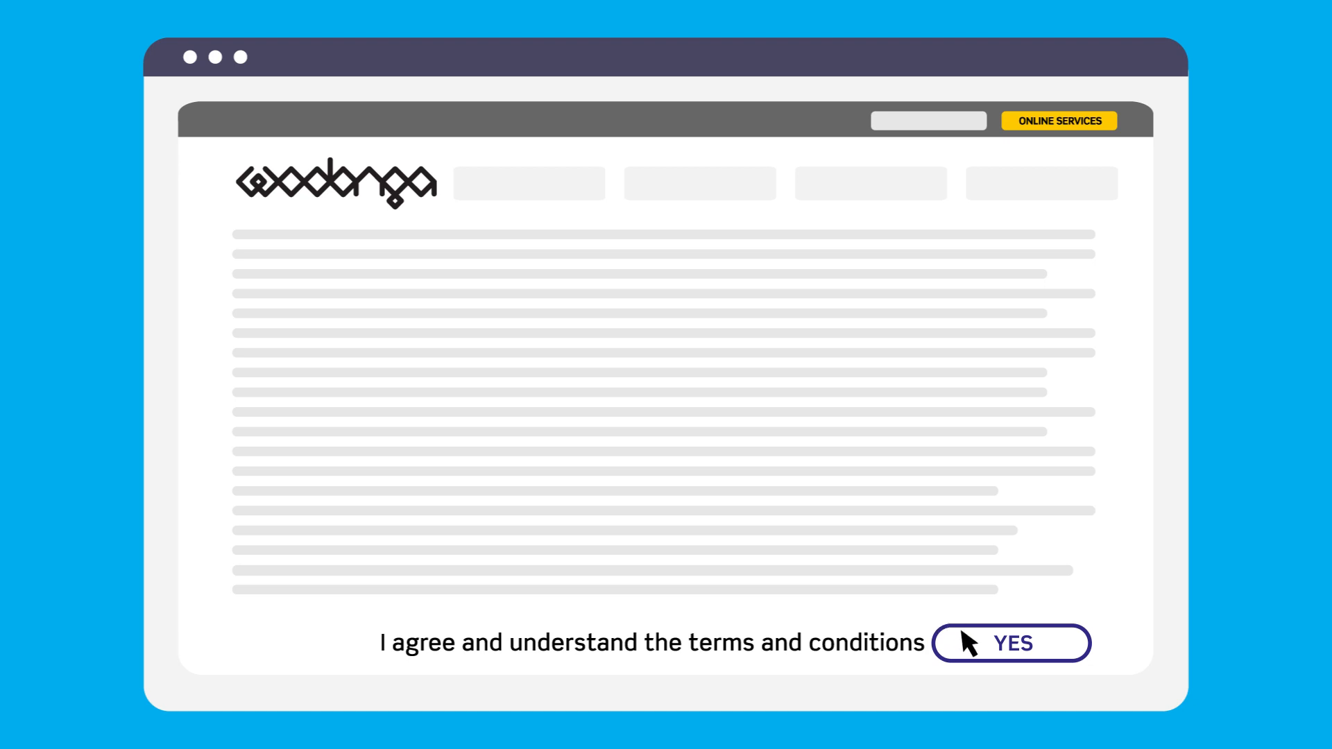
# Answer YES to the terms and conditions and continue to the checklist
pyautogui.click(1010, 642)
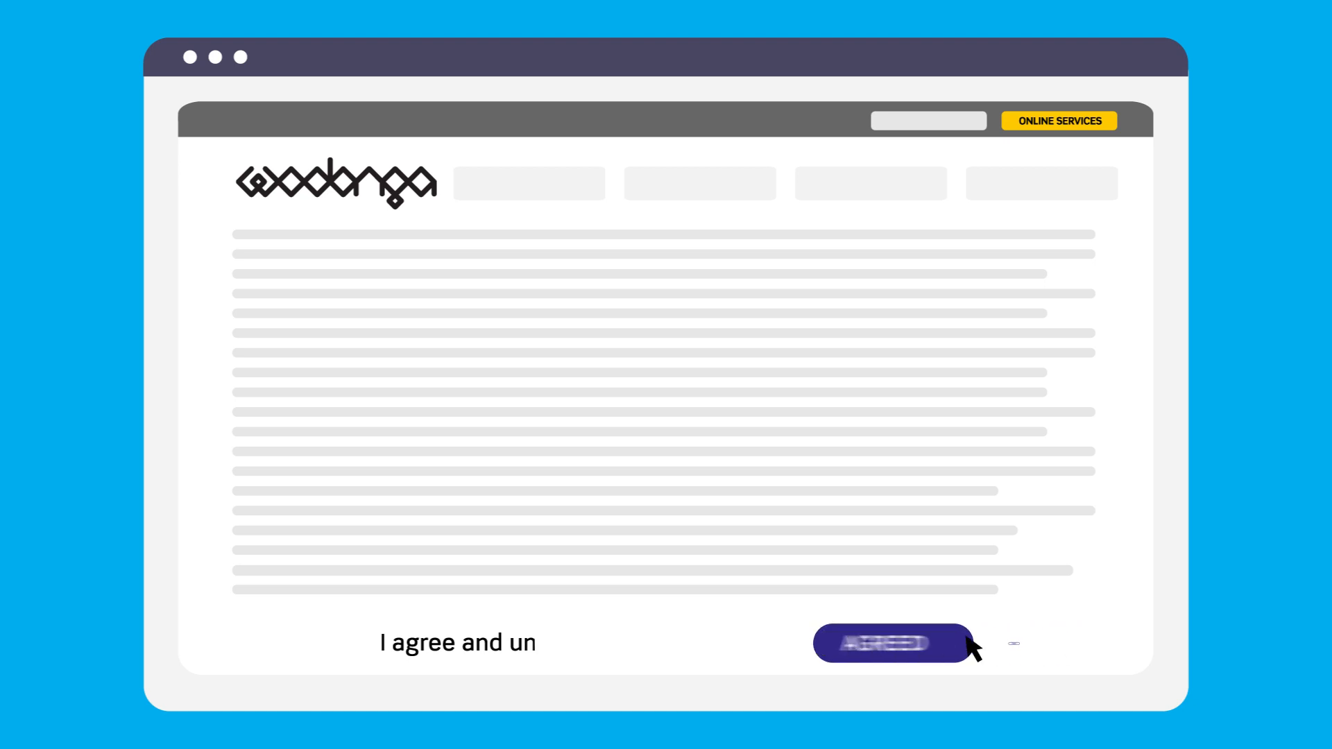
pyautogui.click(892, 643)
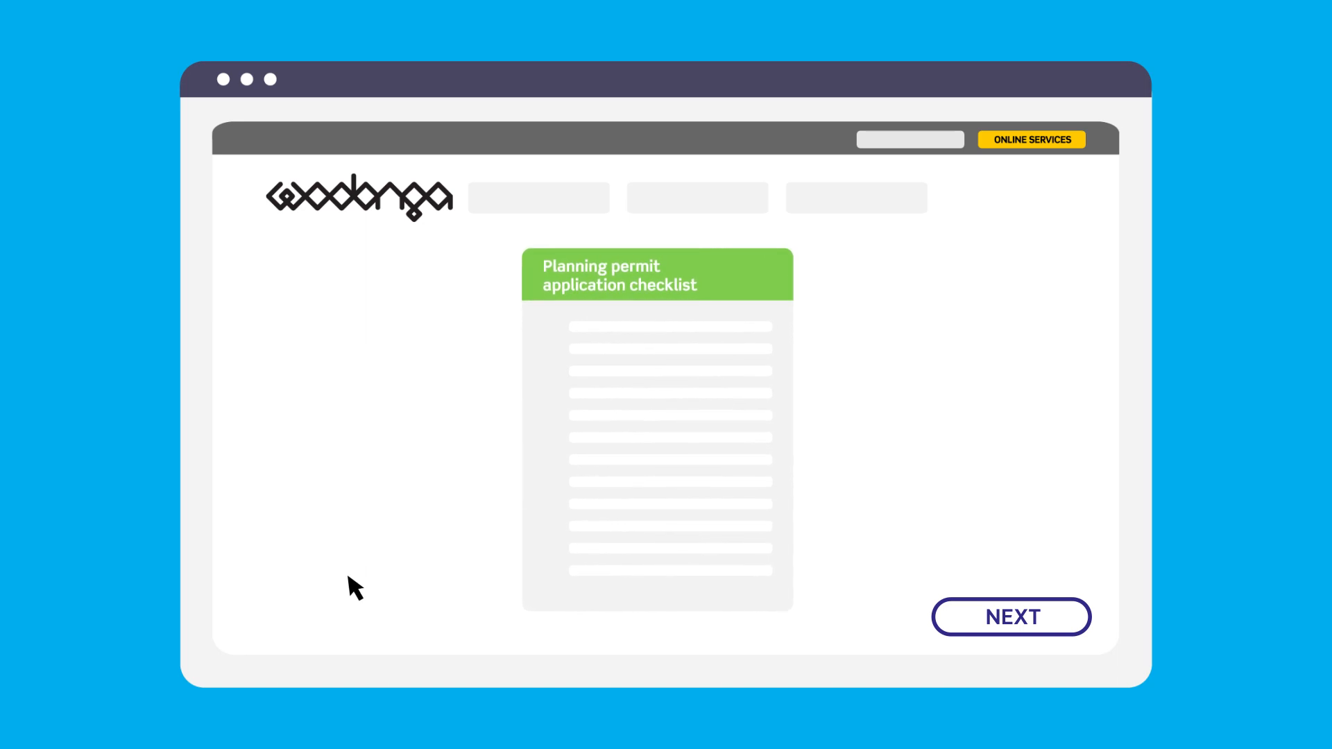
pyautogui.moveTo(423, 592)
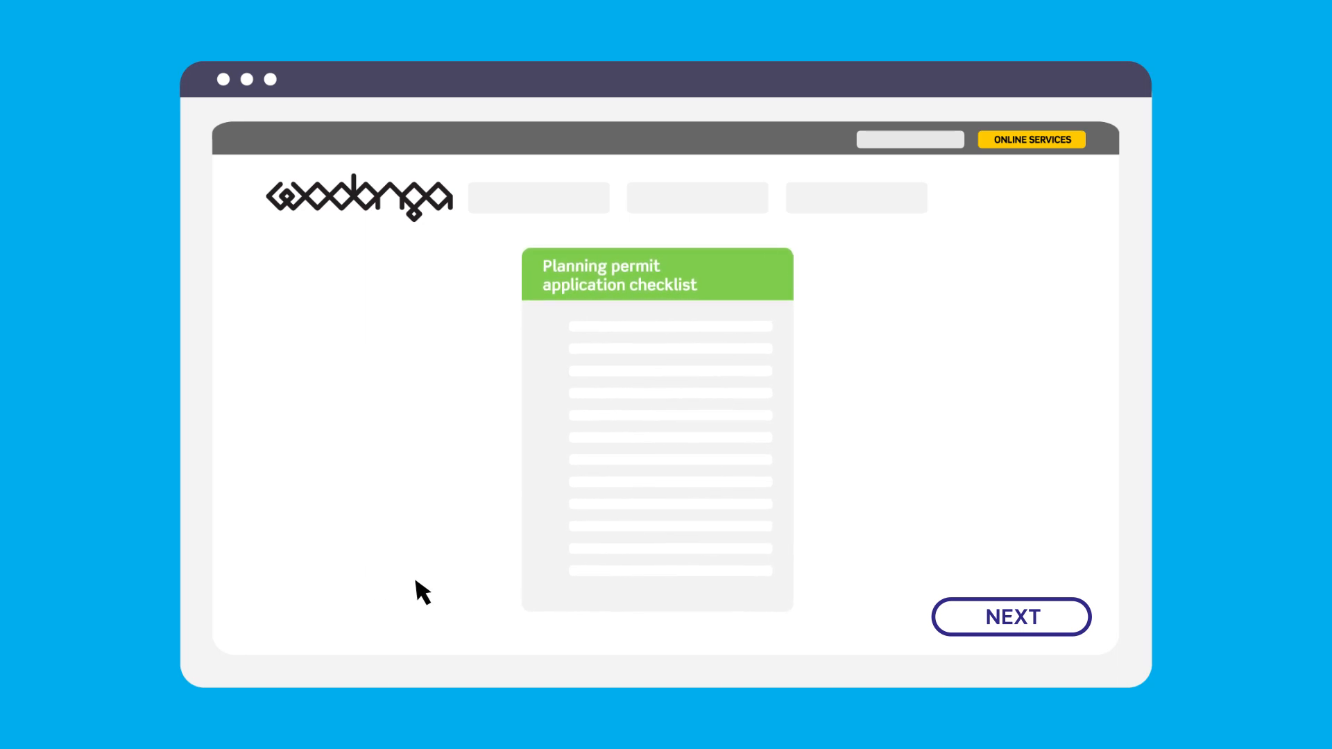
pyautogui.moveTo(481, 604)
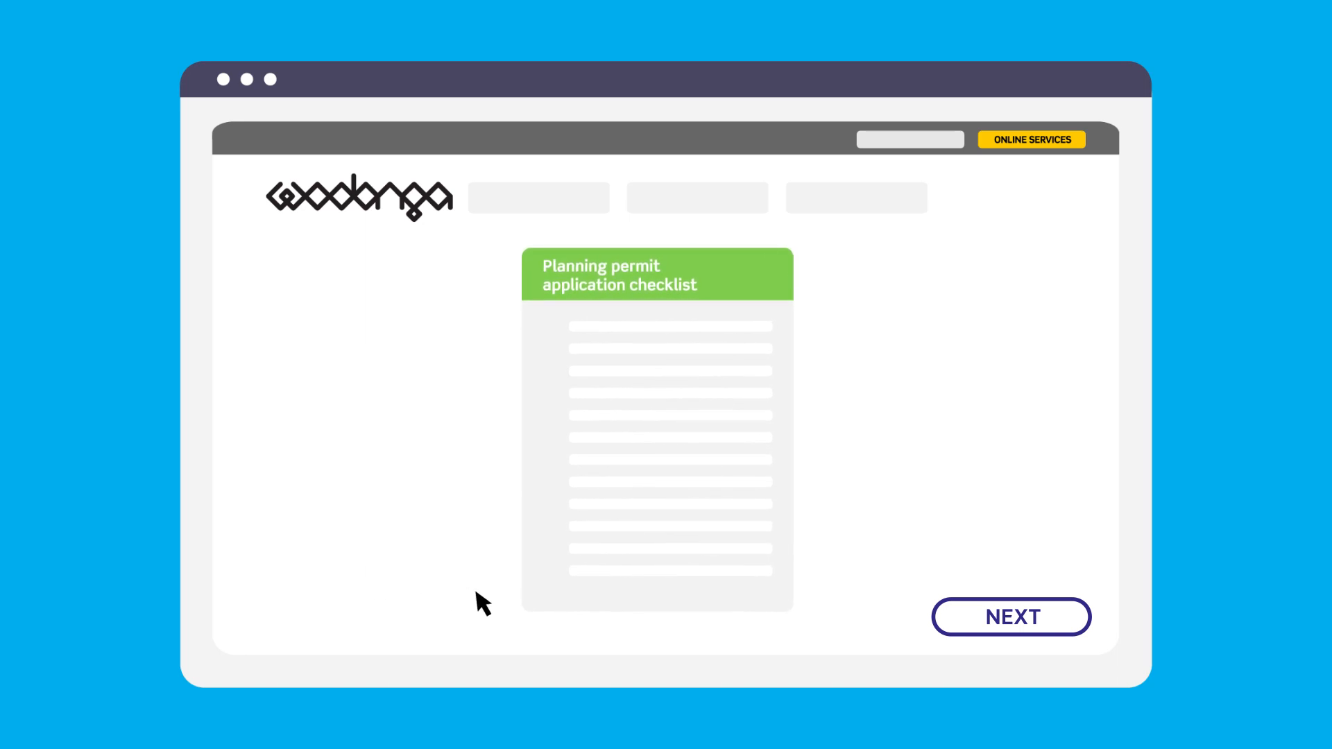
pyautogui.moveTo(626, 622)
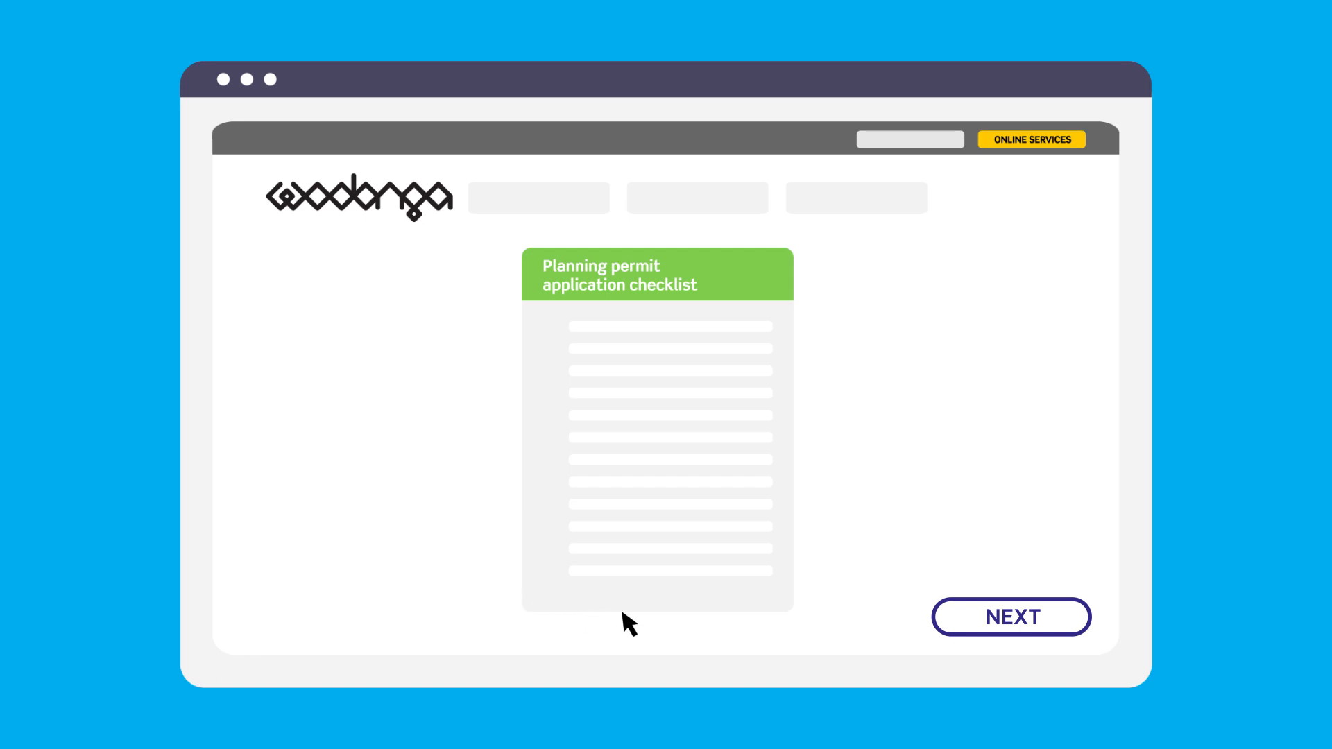
pyautogui.moveTo(682, 615)
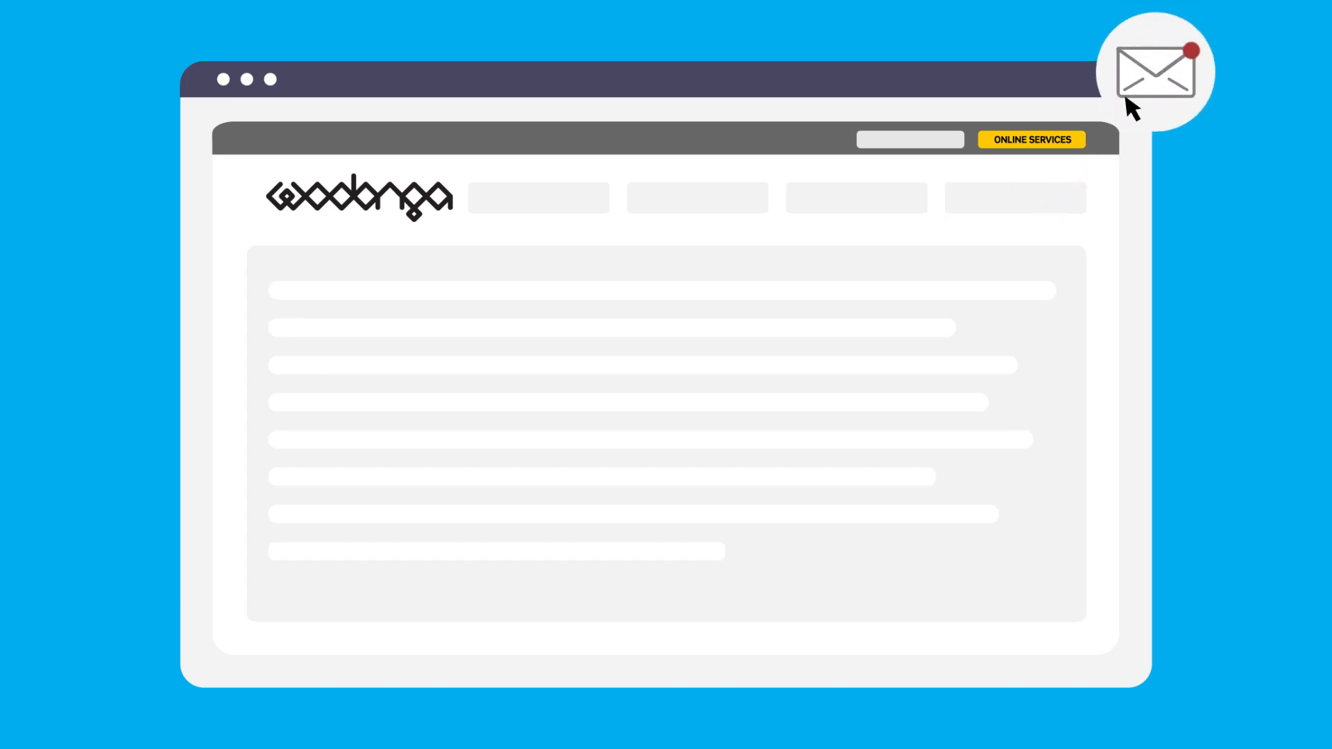
# Open the acknowledgement email from the new-mail notification
pyautogui.click(1155, 70)
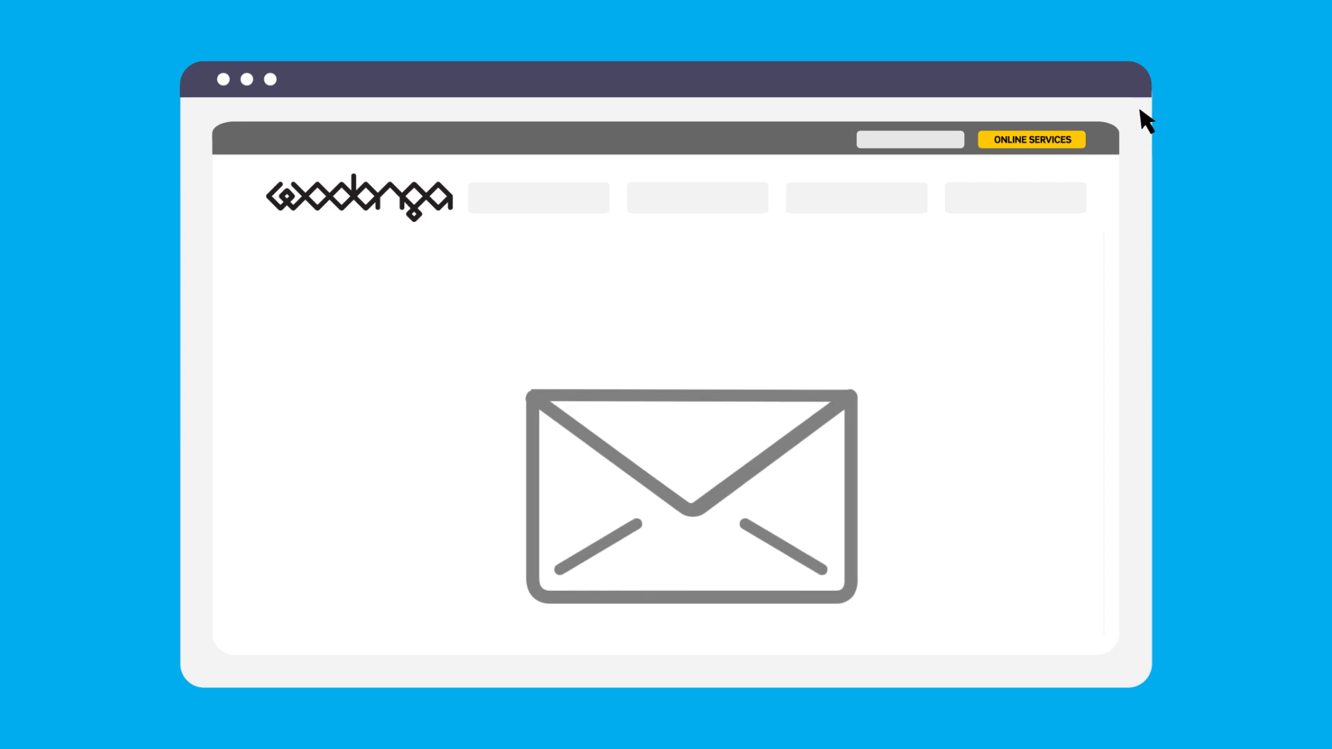